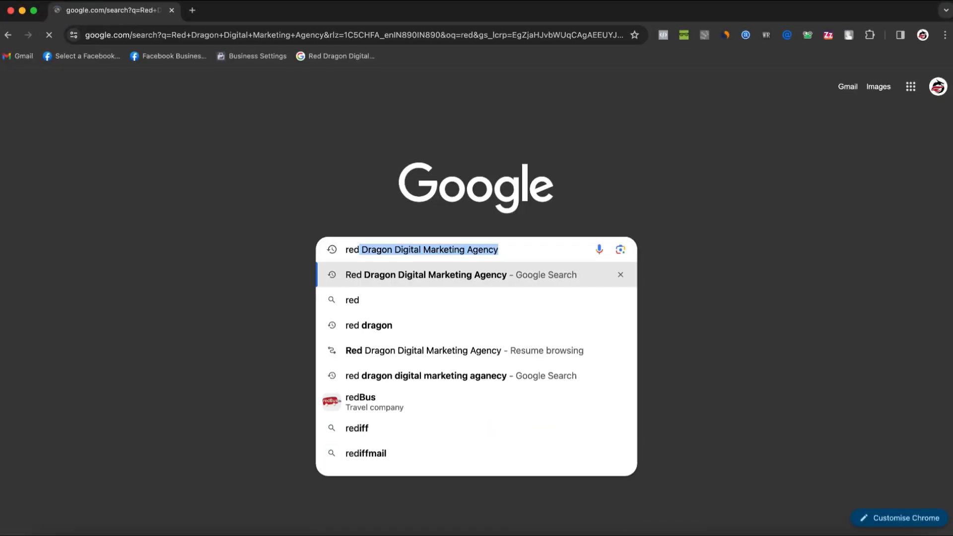
Run the Google search for 'Red Dragon Digital Marketing Agency' from the suggestions
{"action": "left_click", "coordinate": [425, 274]}
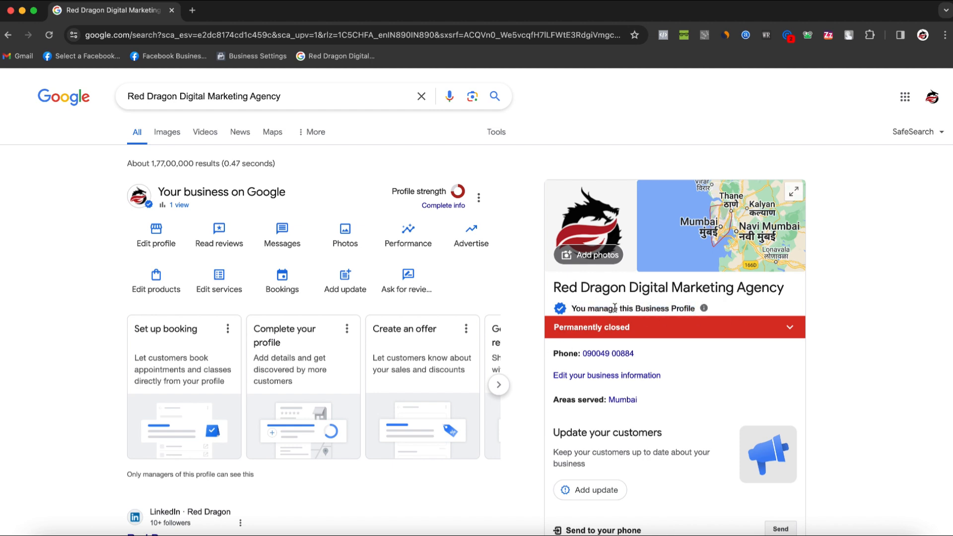
Open the agency's photo gallery showing the dragon logo from the business panel
{"action": "scroll", "scroll_direction": "down", "scroll_amount": 3}
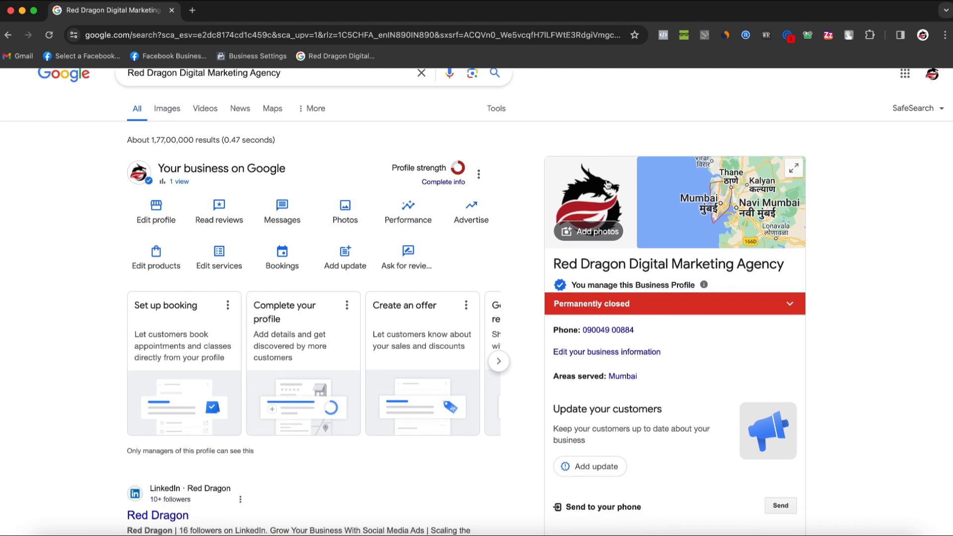
{"action": "left_click", "coordinate": [588, 200]}
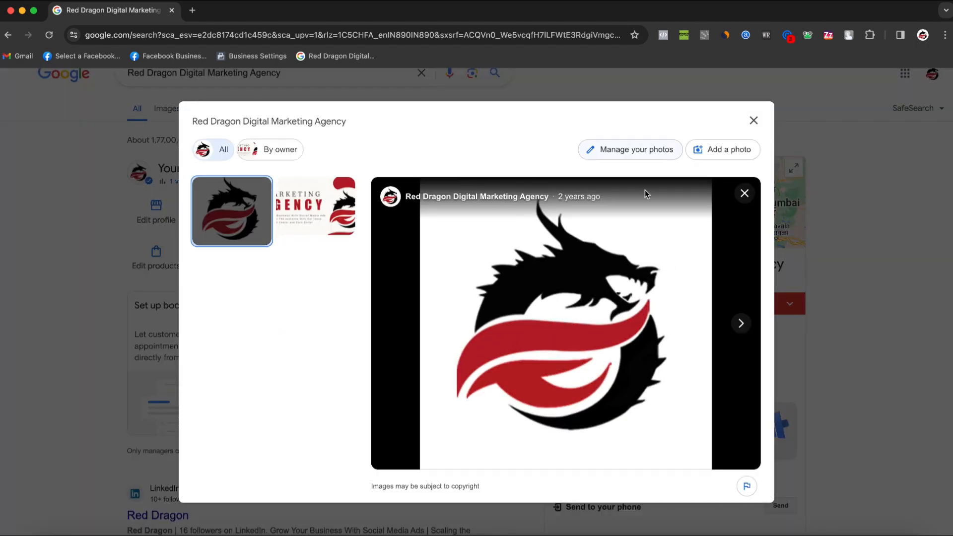
{"action": "mouse_move", "coordinate": [640, 177]}
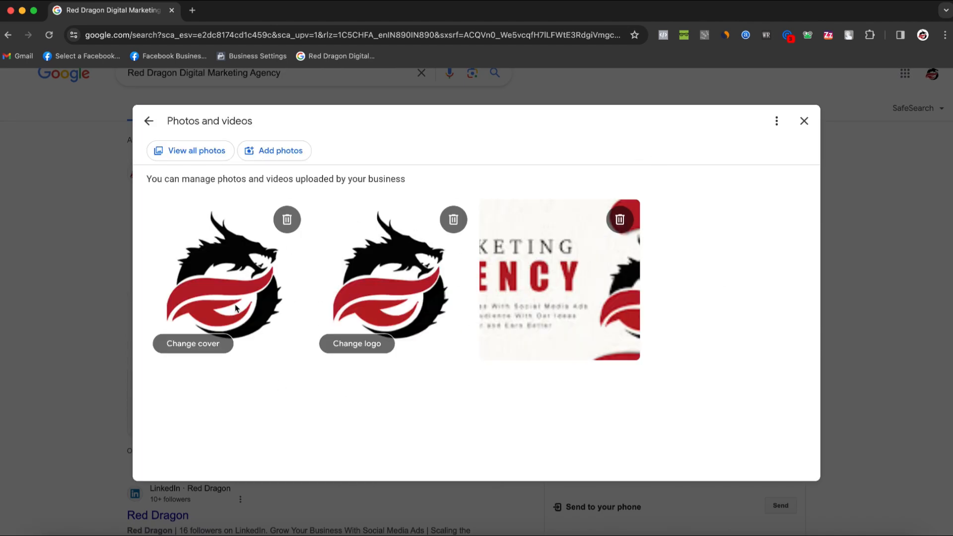
Delete a dragon logo photo in 'Manage your photos', bringing up the delete confirmation
{"action": "left_click", "coordinate": [452, 219]}
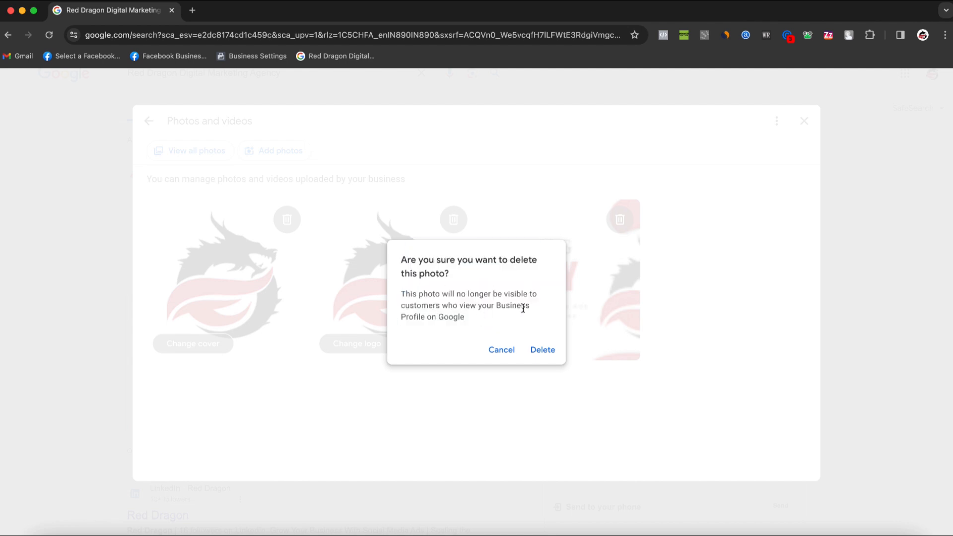
{"action": "mouse_move", "coordinate": [528, 254]}
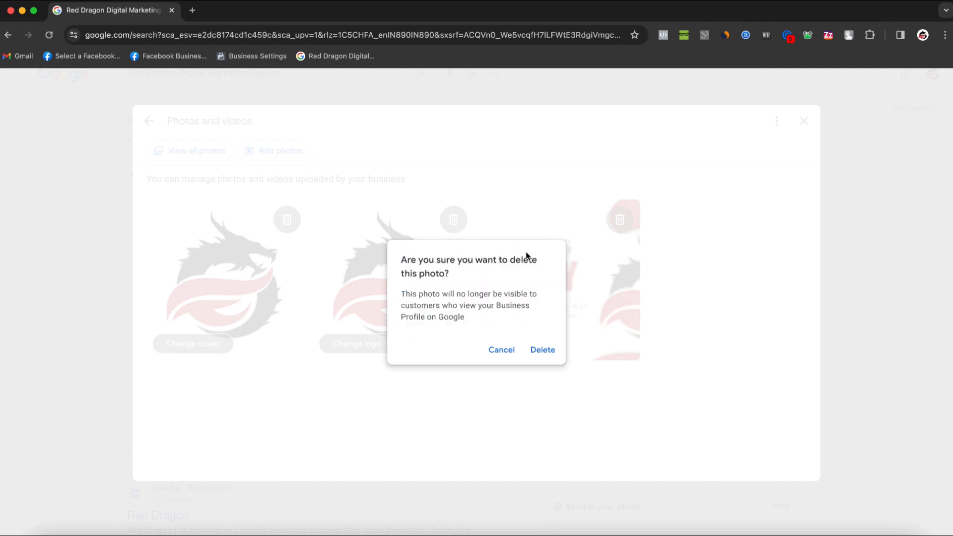